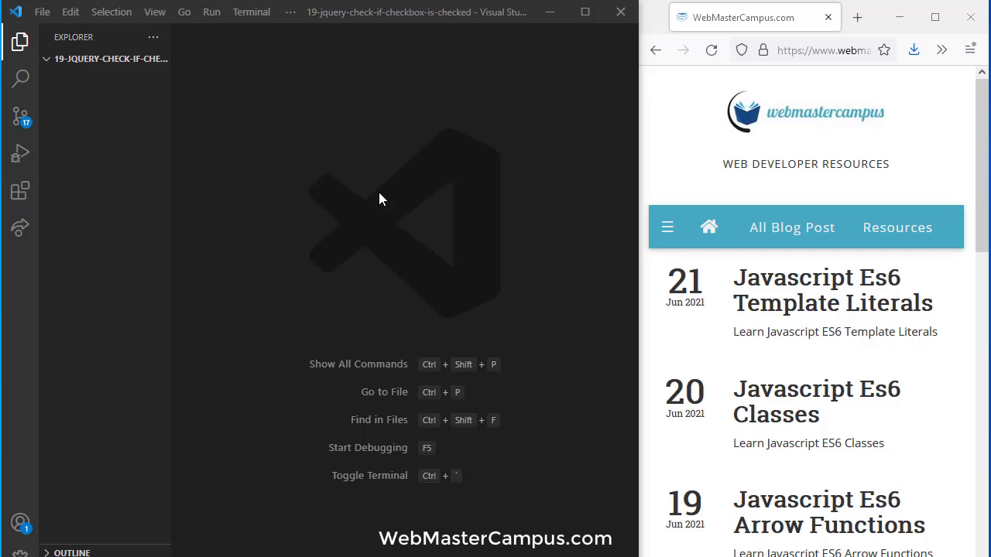
Create a new file named index.html and start the html Emmet abbreviation in it.
click(106, 59)
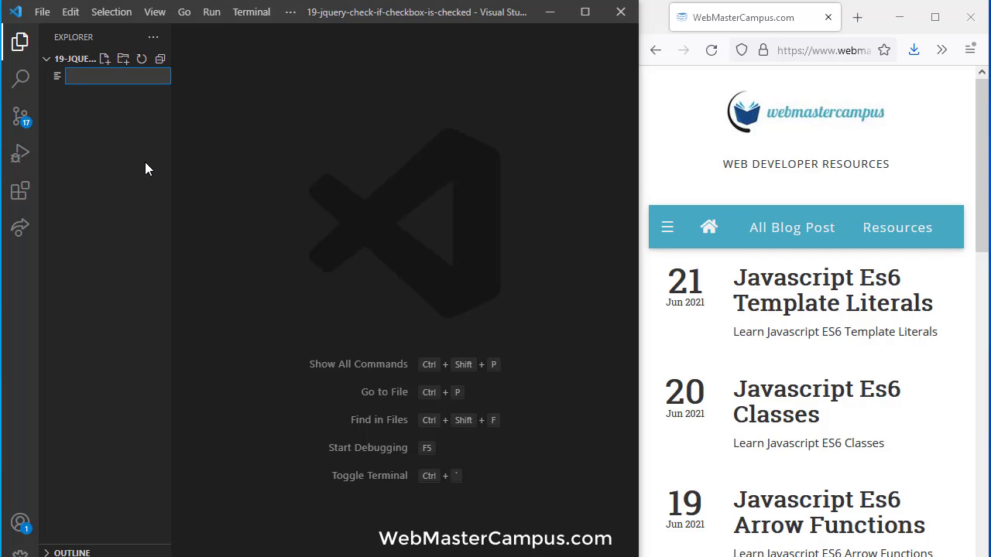
text(index.html)
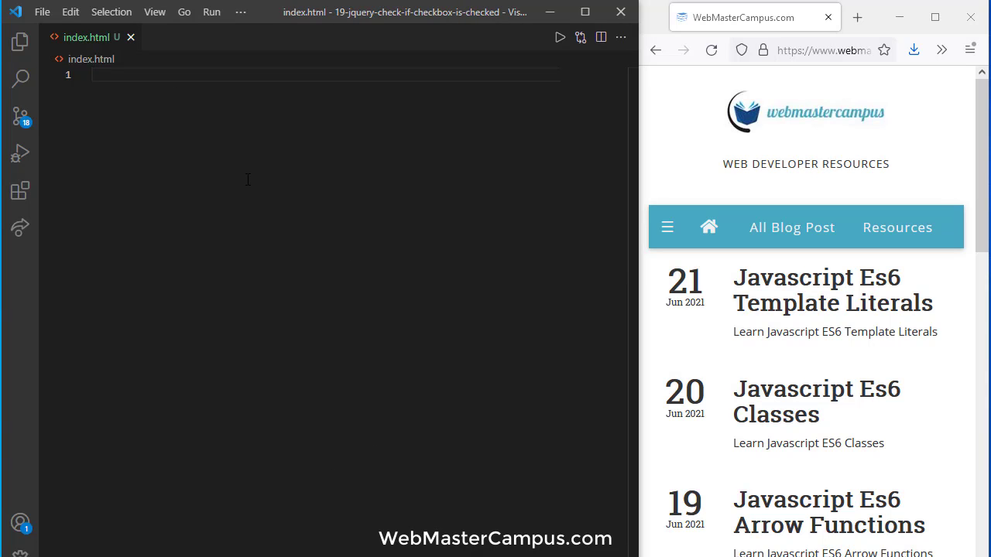
text(html)
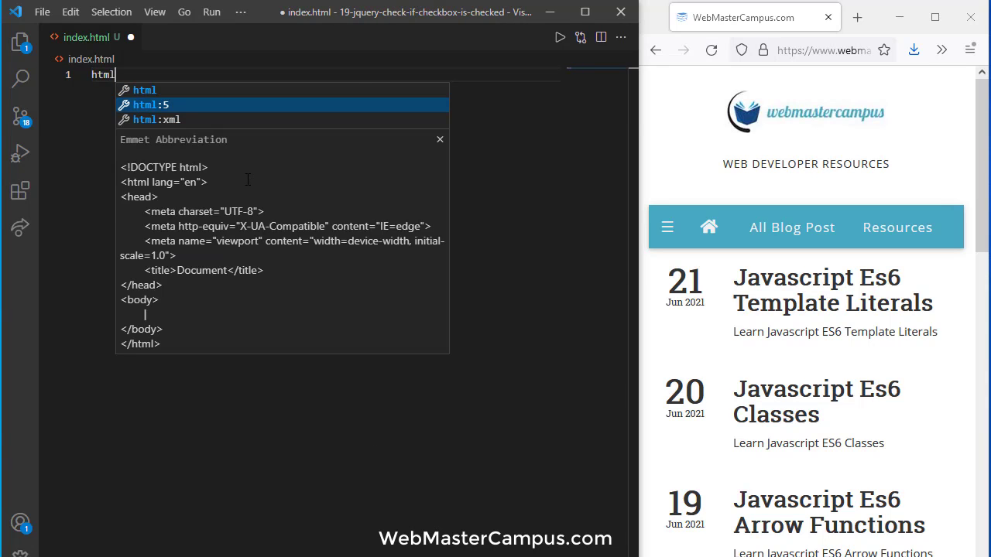
Expand the HTML5 boilerplate, add the h1 'jQuery Check if Checkbox Is Checked', and serve it with Live Server.
key(Tab)
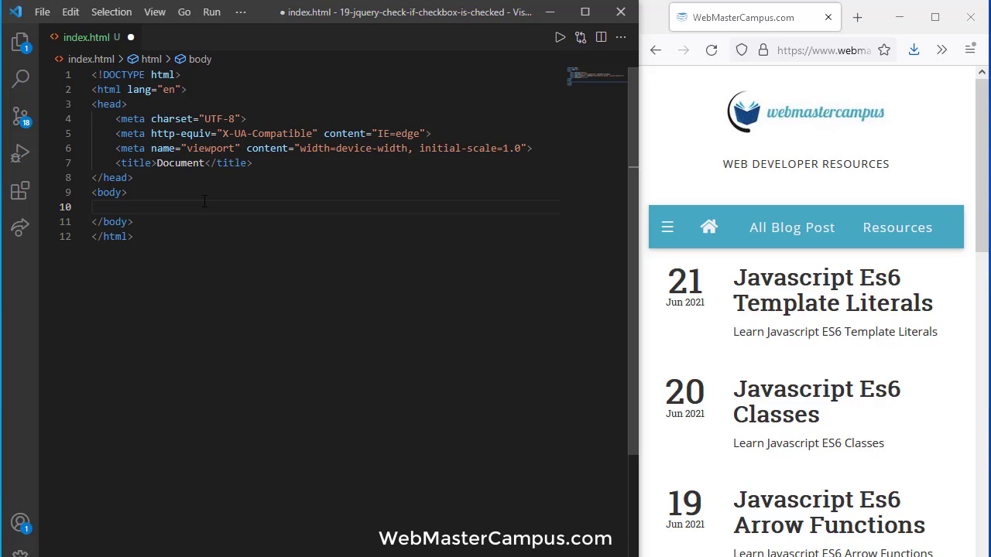
text(<h1>jQuery Check if Checkbox Is Checked</h1>)
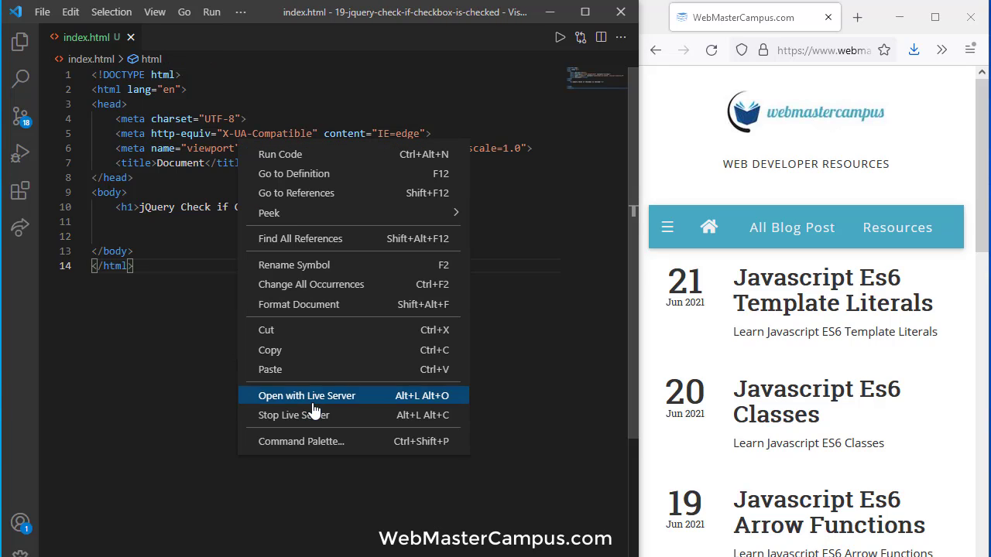
click(306, 397)
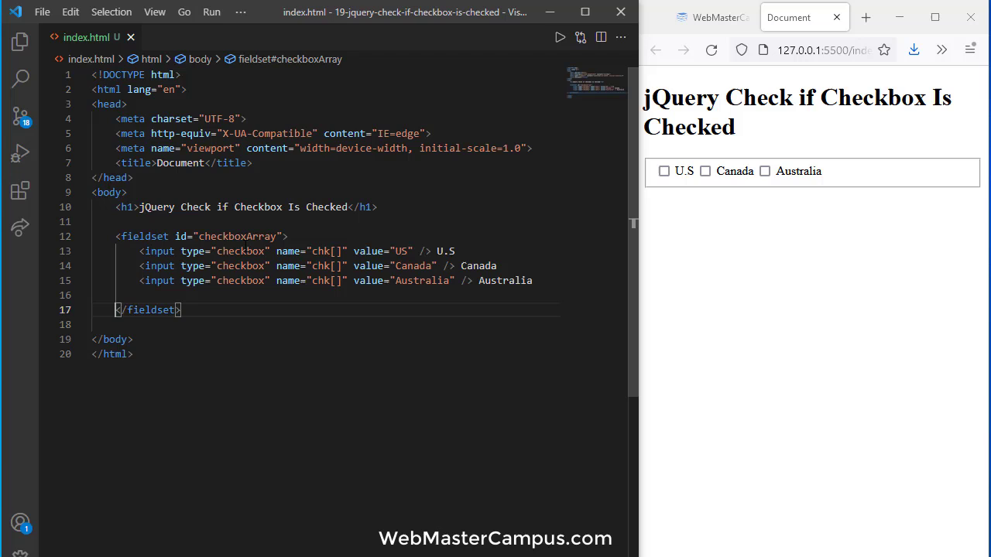
Highlight the fieldset's checkboxArray id and shared chk[] name, then select a country name to replace.
double_click(237, 235)
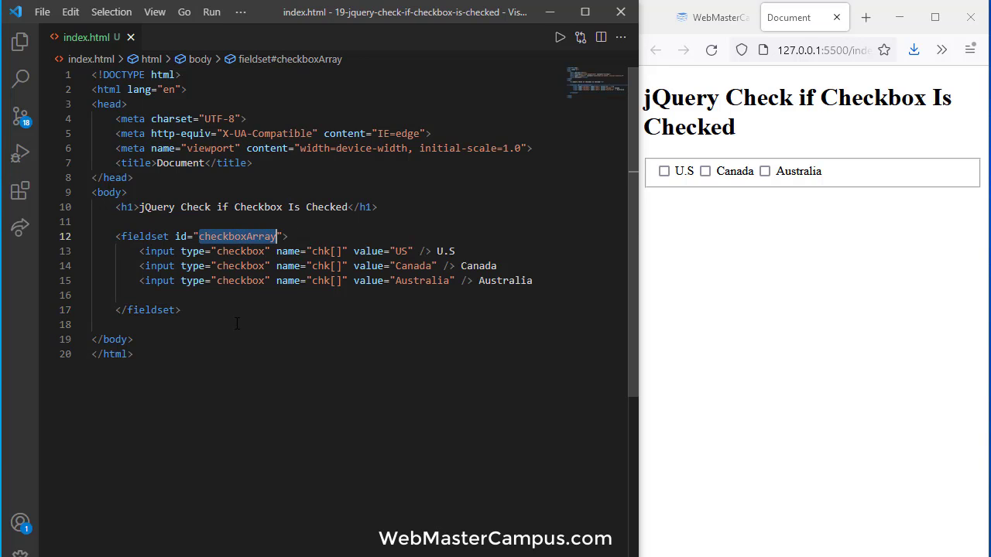
double_click(240, 251)
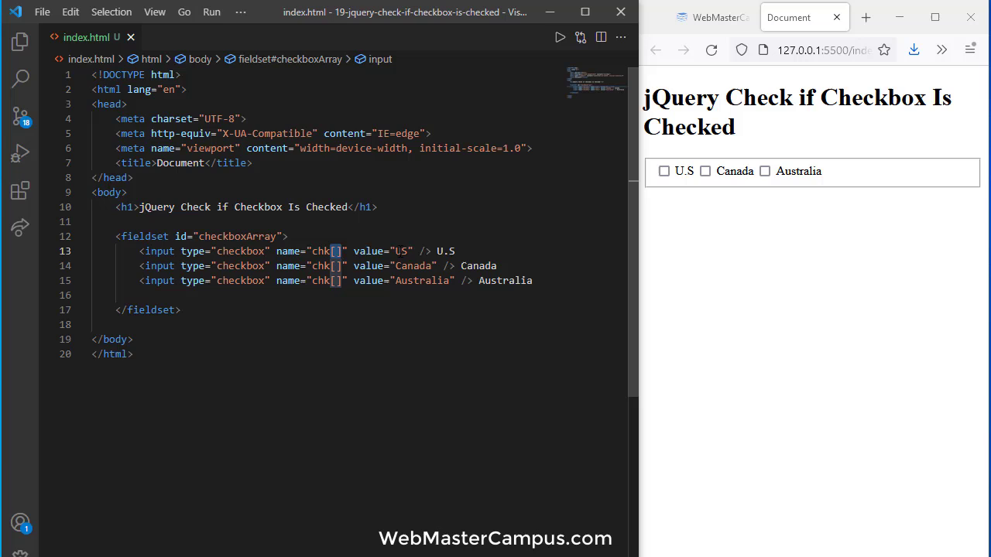
double_click(413, 266)
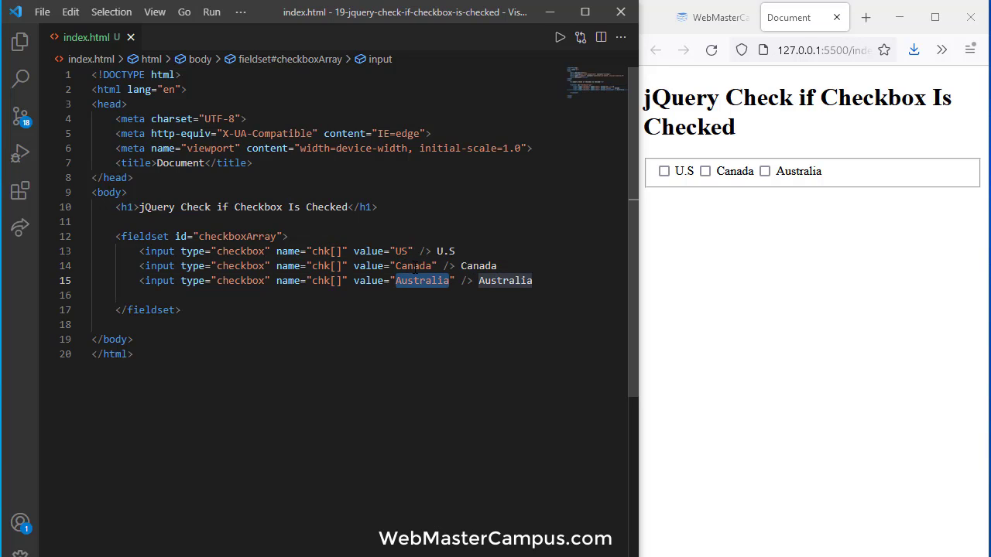
Replace Canada and Australia with Russia and China, and add an empty button after the fieldset.
text(R)
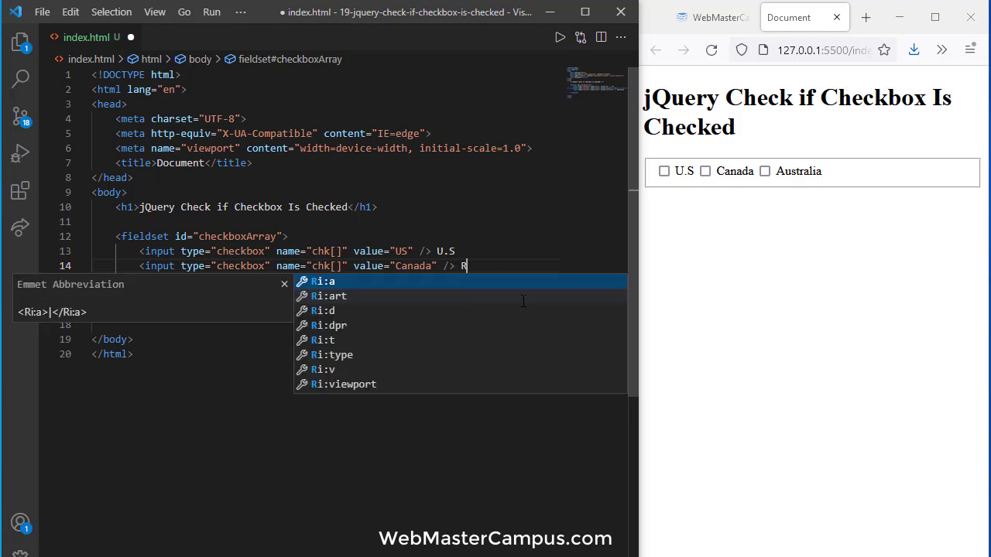
text(ussia)
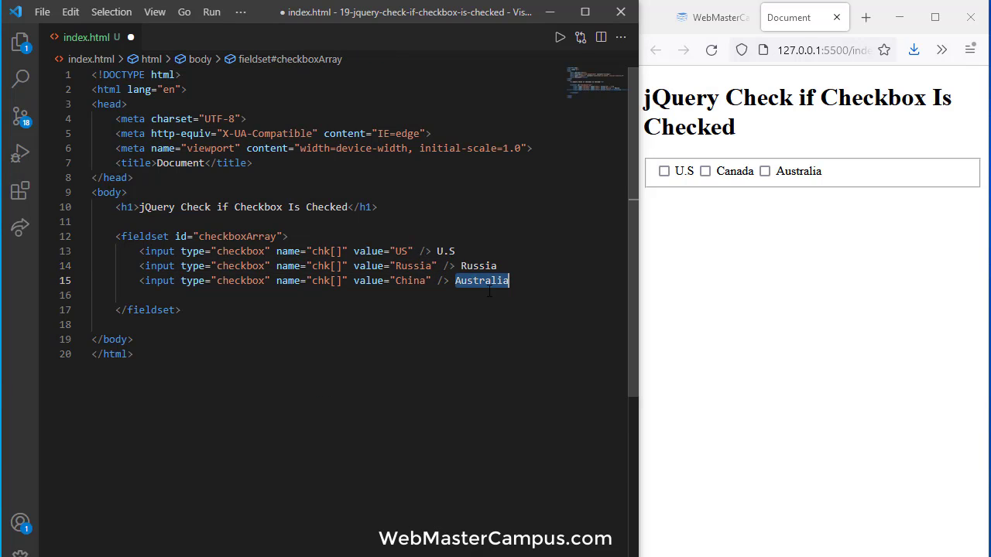
text(China)
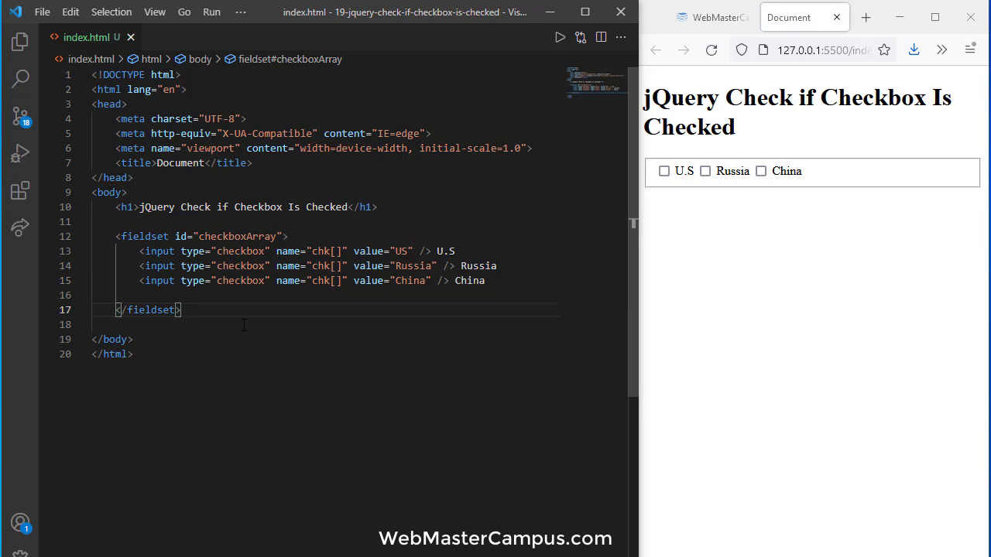
text(<button></button>)
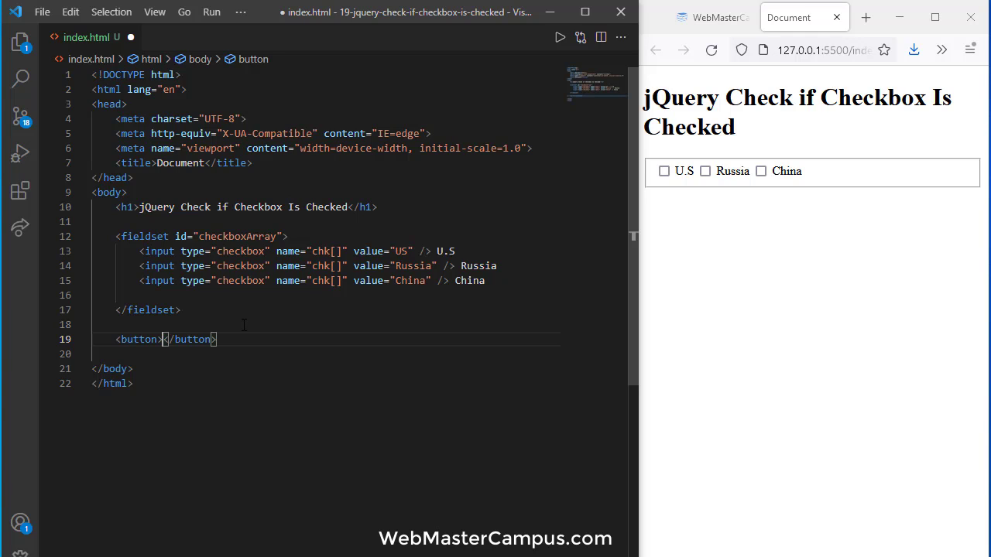
Give the button the label 'Click to find countries selected' and save.
text(Click to find)
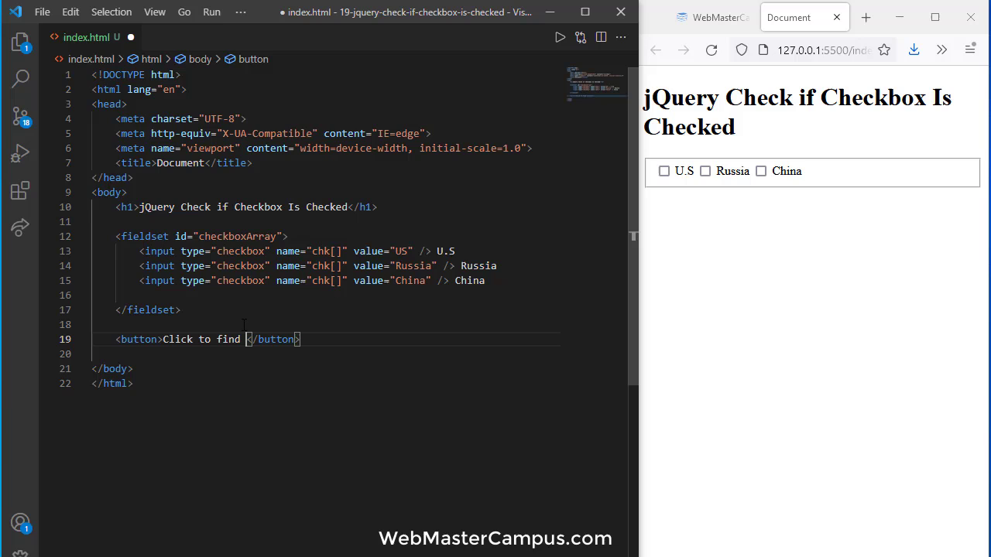
text(countries selected)
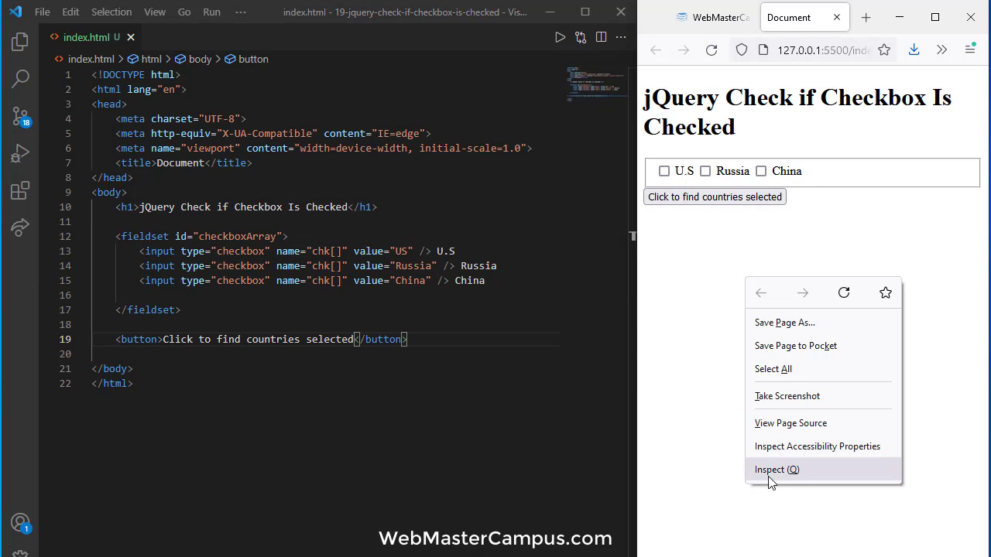
Open Firefox's developer console and add an empty script block below the button.
click(776, 469)
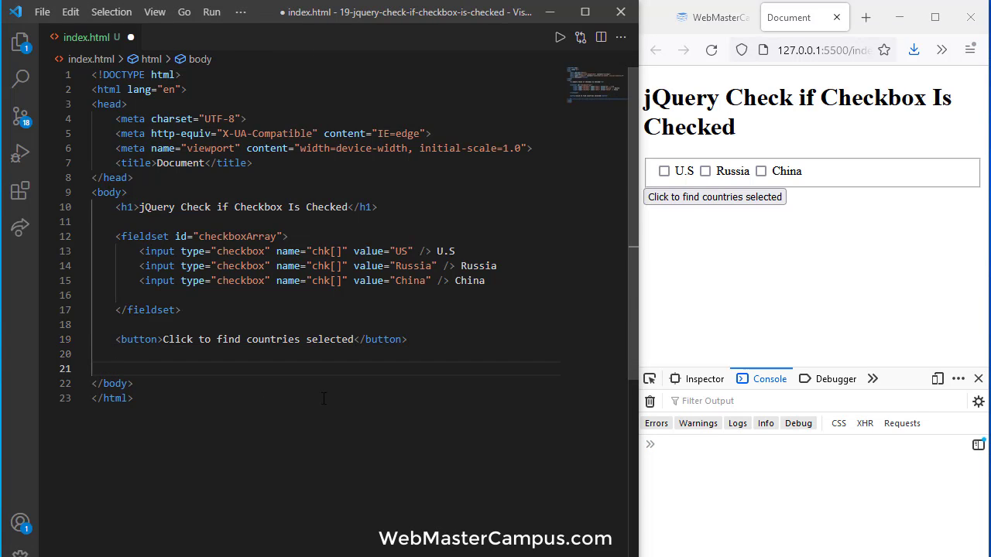
text(sc)
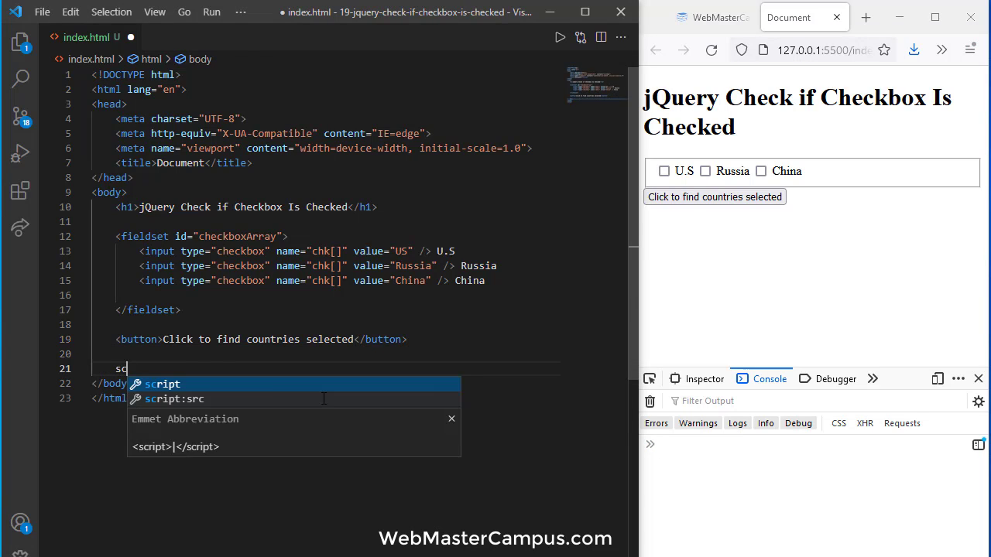
key(Tab)
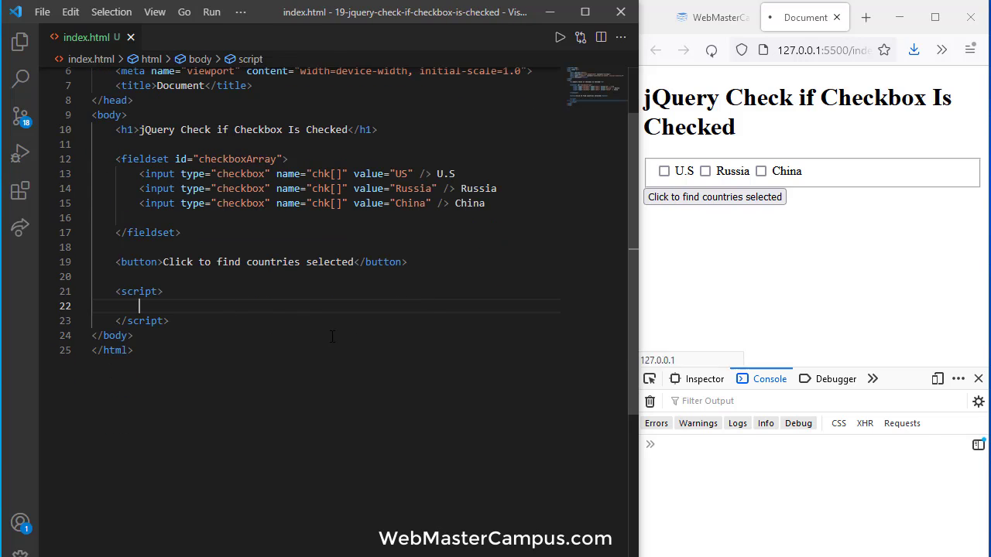
click(711, 49)
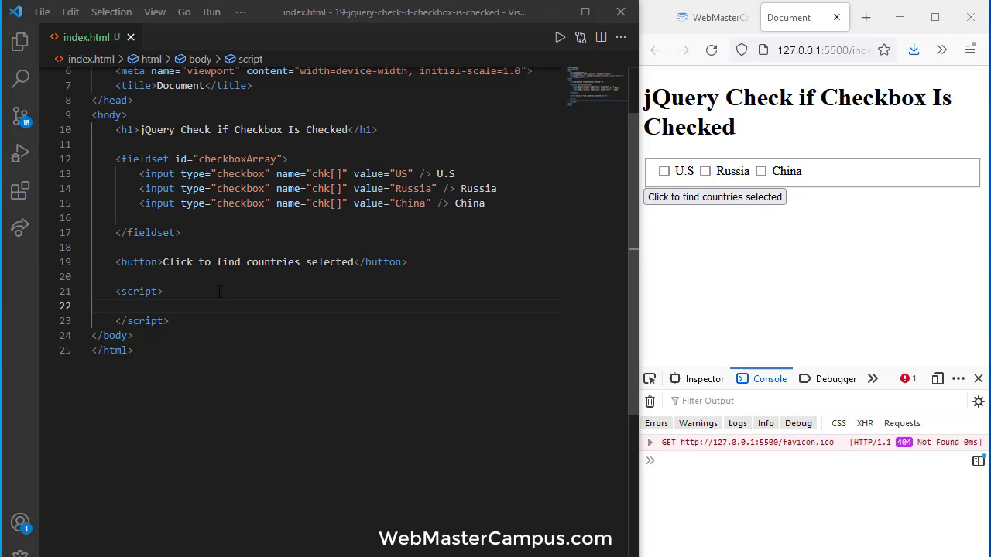
text(src="https://code.jquery.com/jquery-git.js")
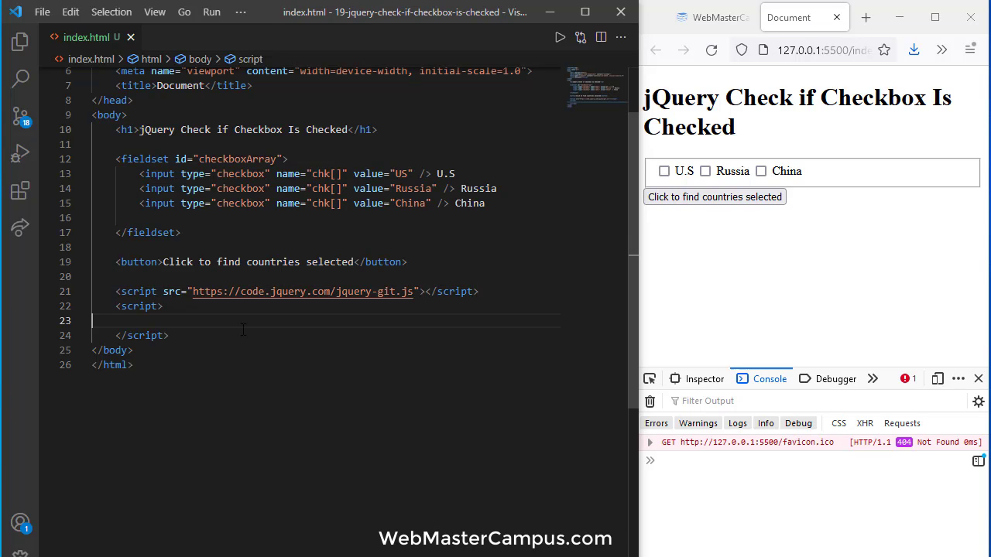
key(enter)
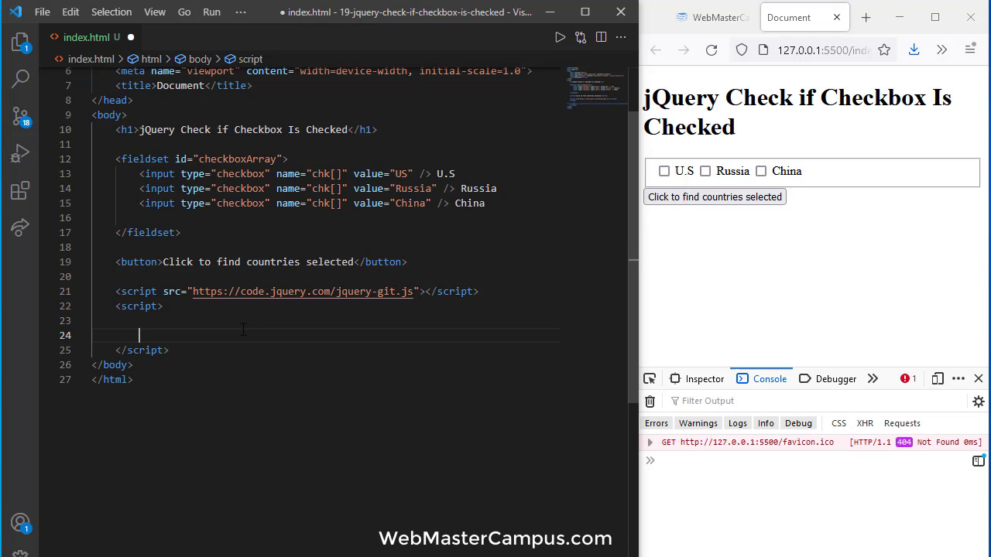
text($("#checkboxArray)
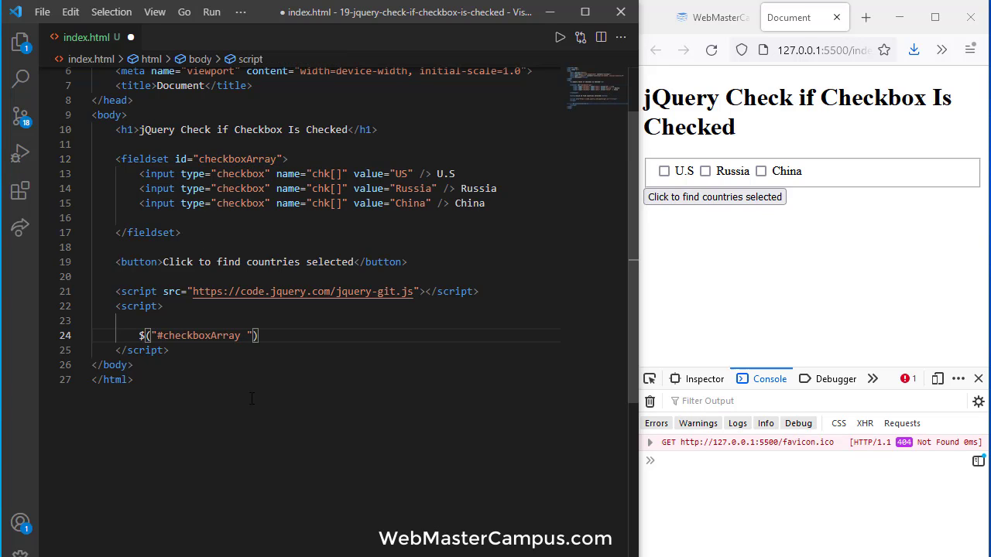
Log the length of #checkboxArray input[type='checkbox'] with console.log and save.
text(input)
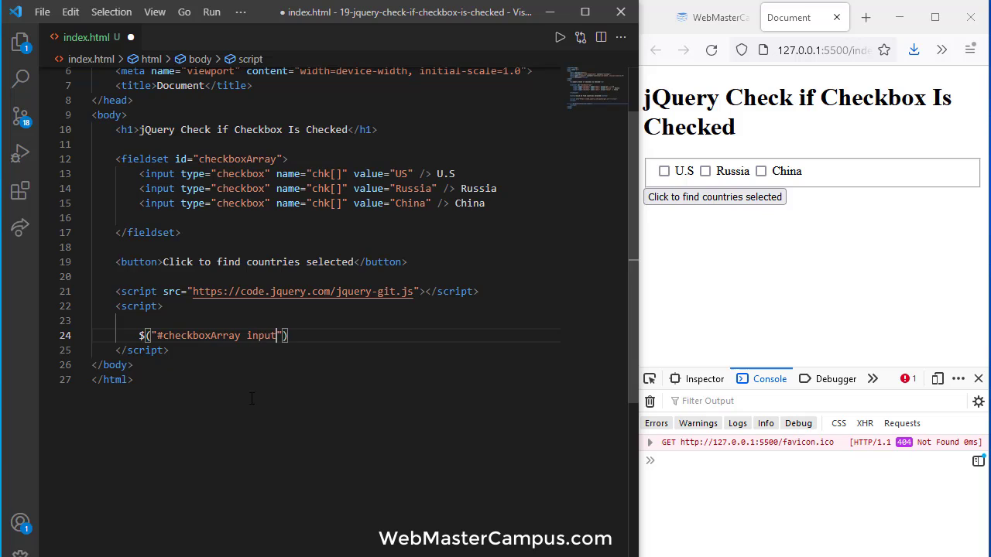
text([)
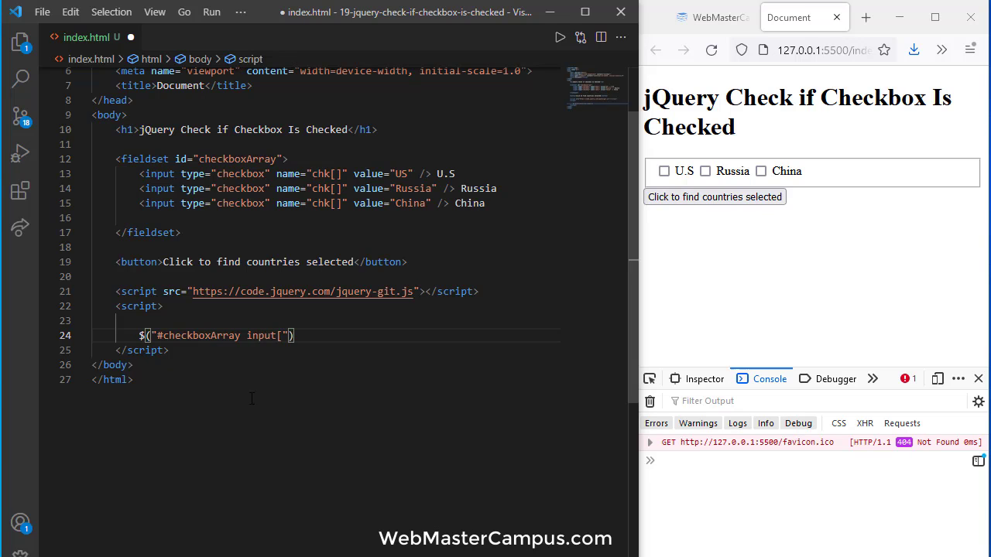
text(type=')
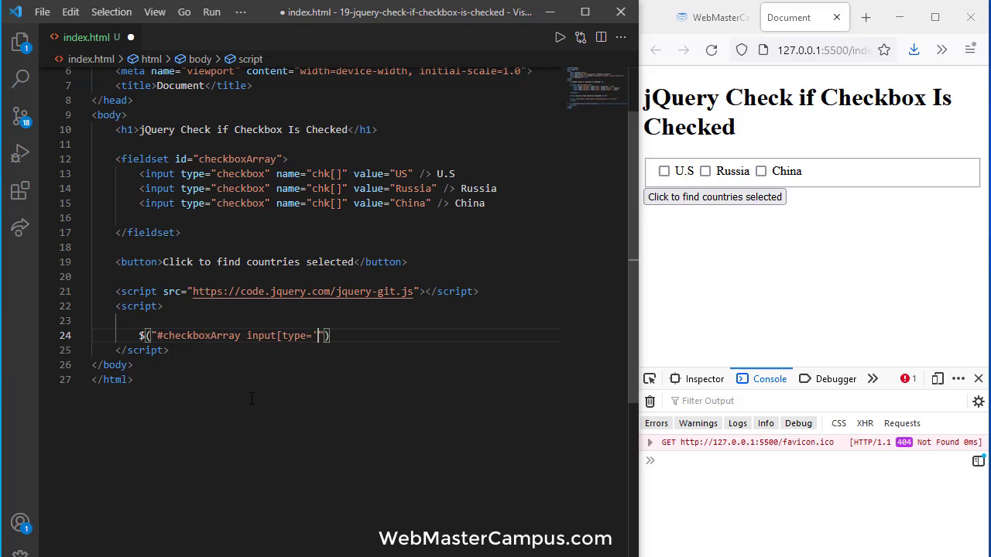
text(checkbox)
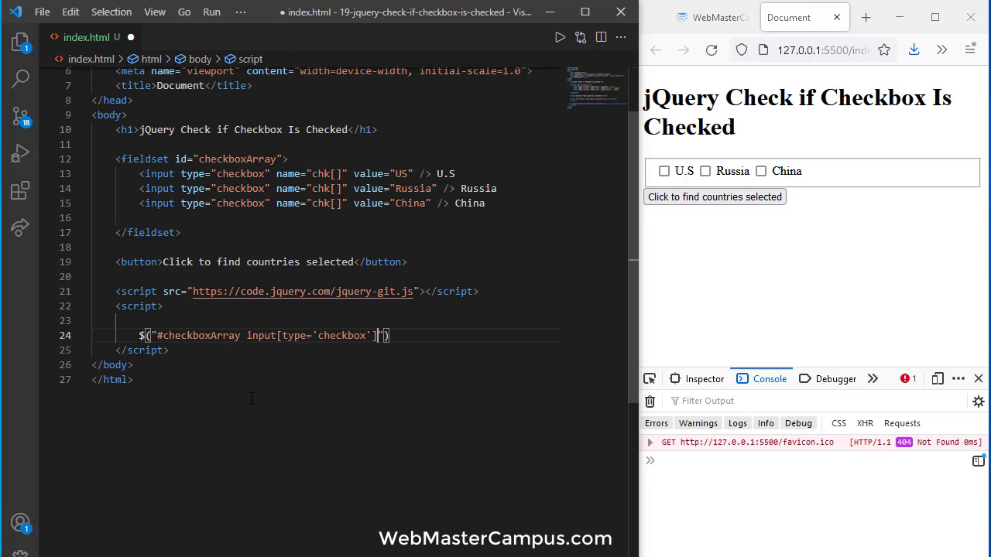
text(.length)
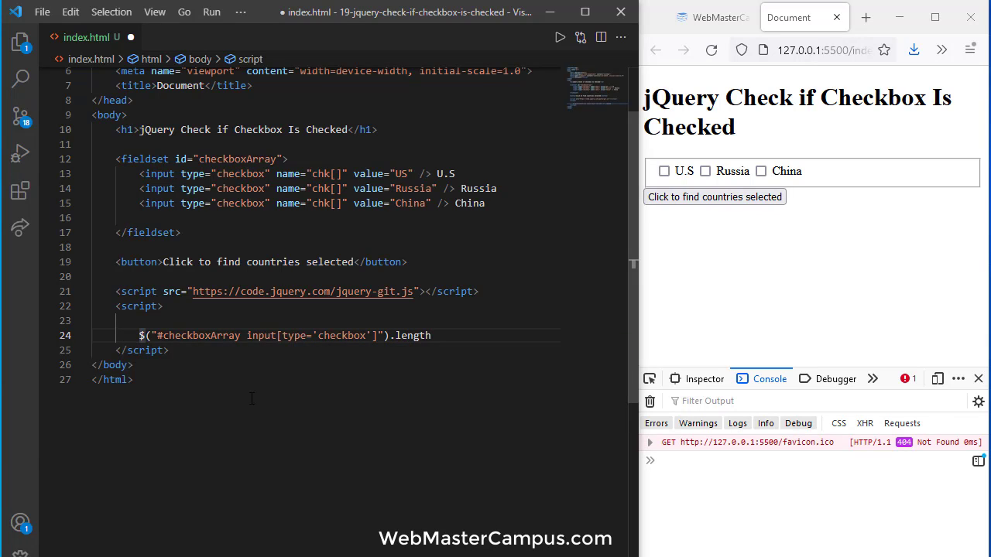
text(console.log()
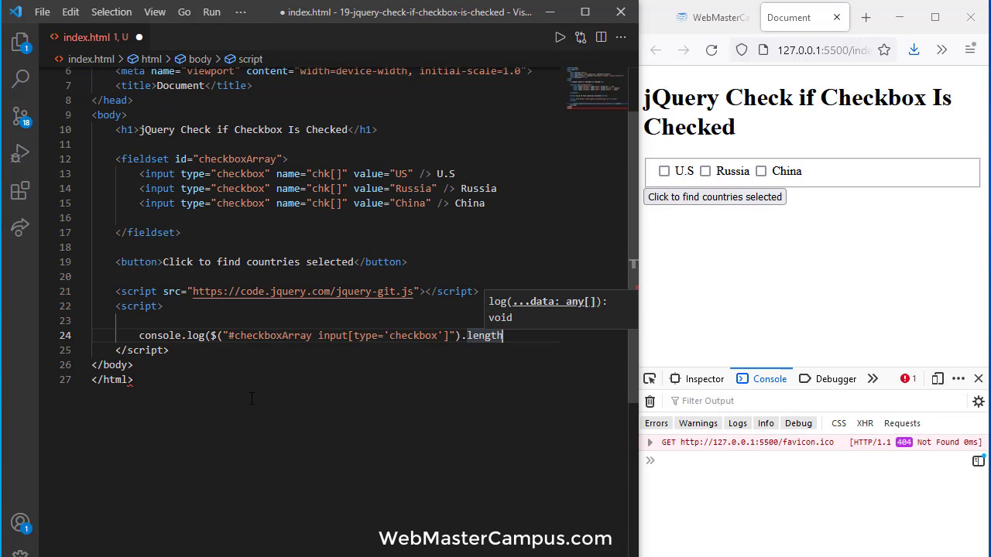
text();)
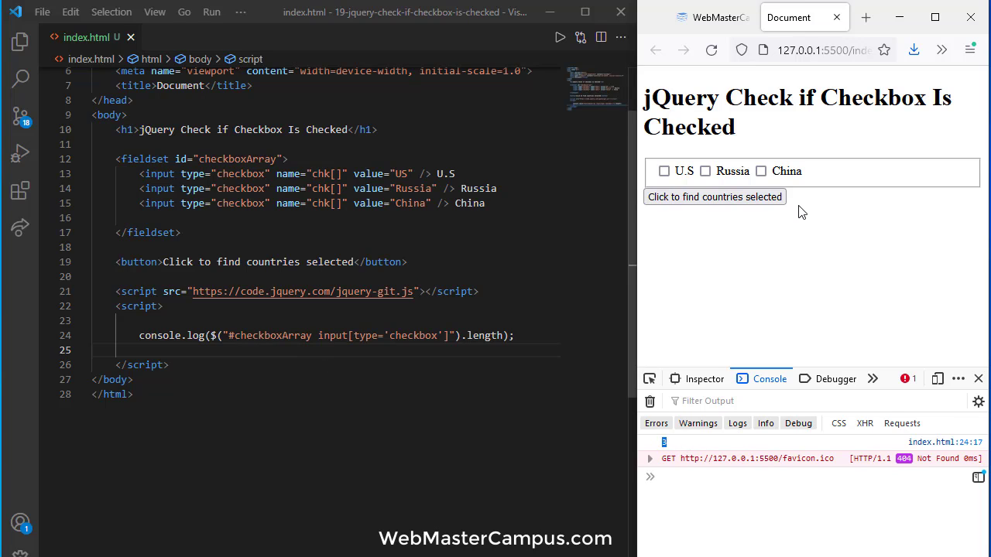
mouse_move(786, 174)
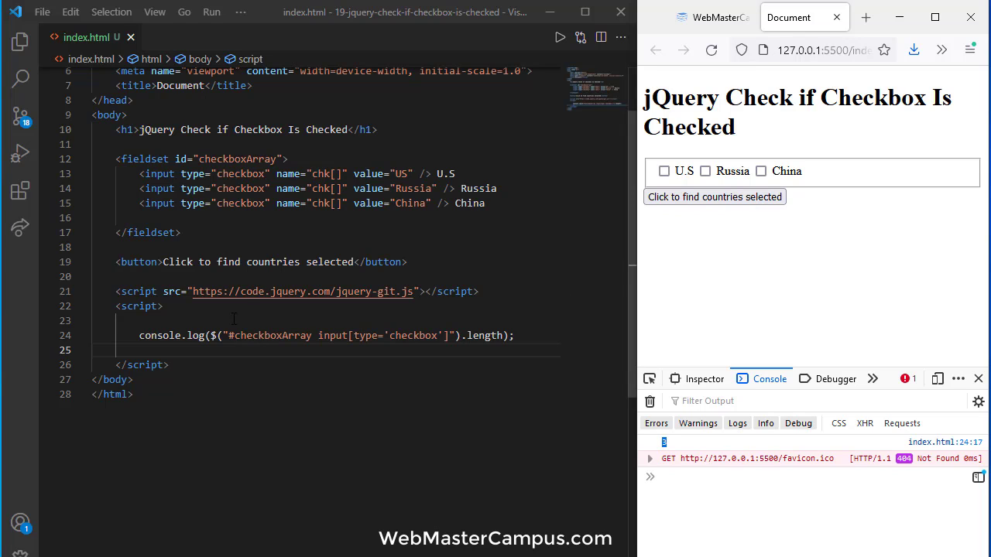
key(Enter)
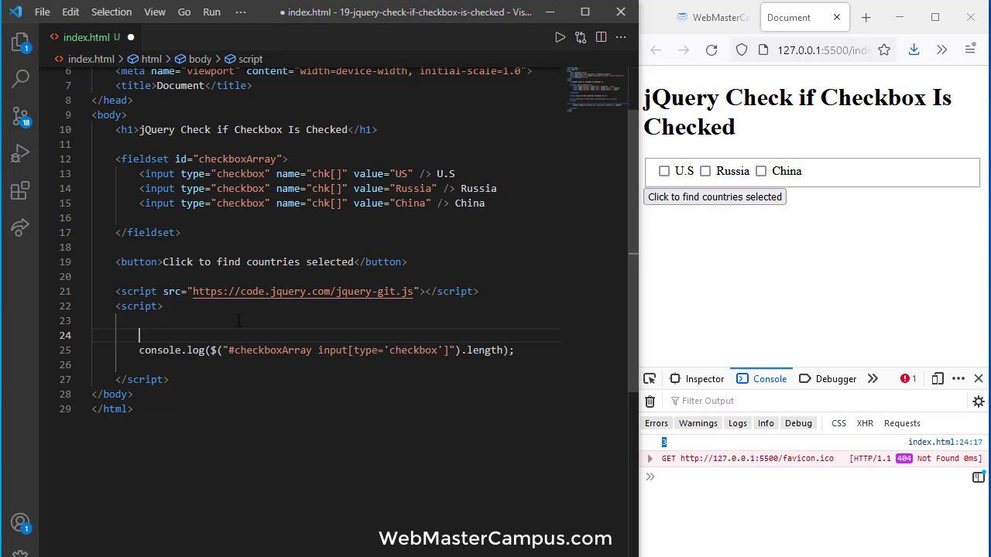
Wrap the log in $("button").on("click", function(){...}) and save.
text($("b"))
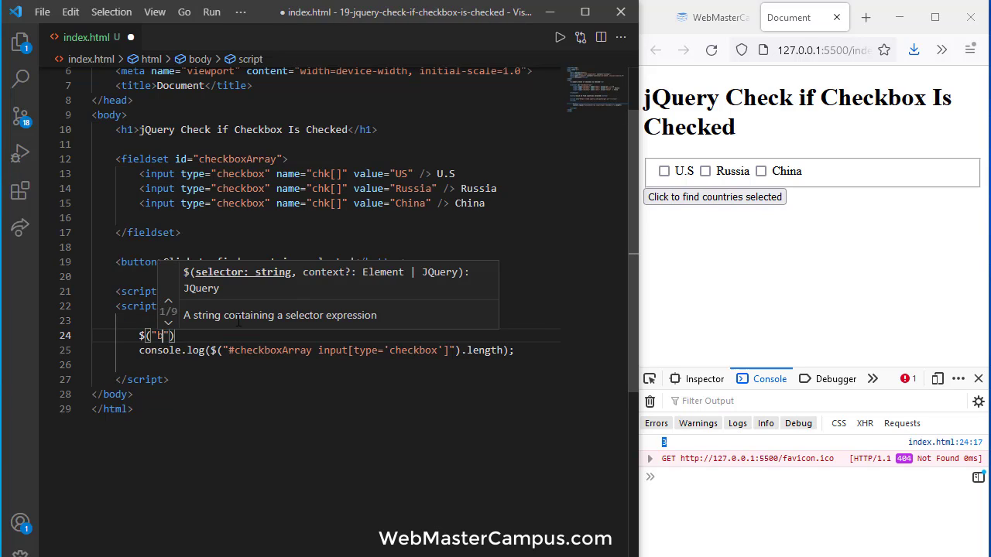
text(button)
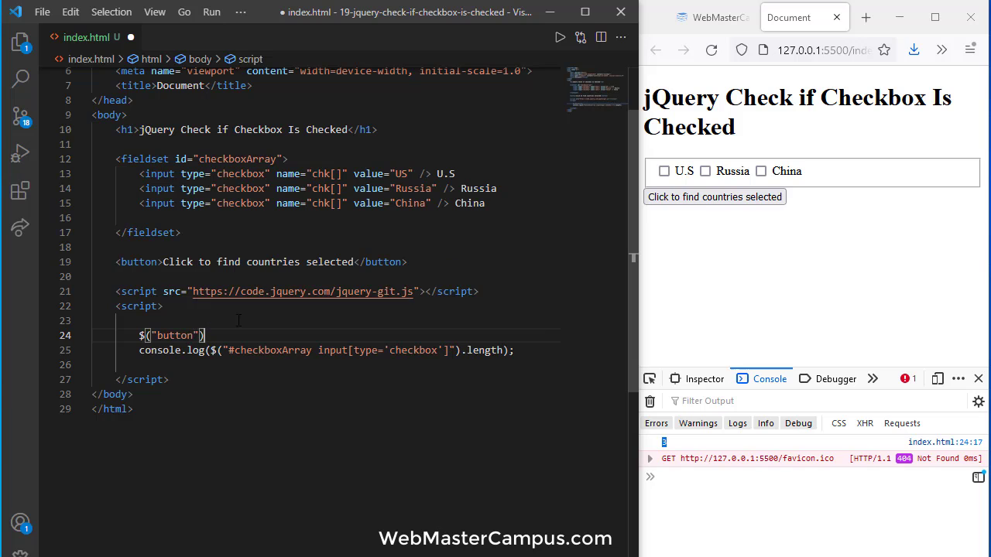
text(.on()
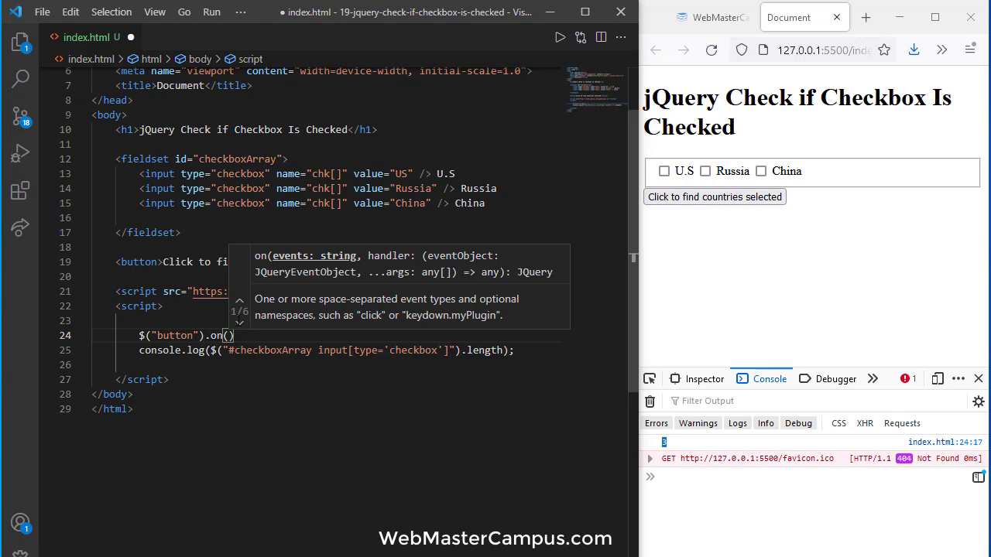
text("click", function()
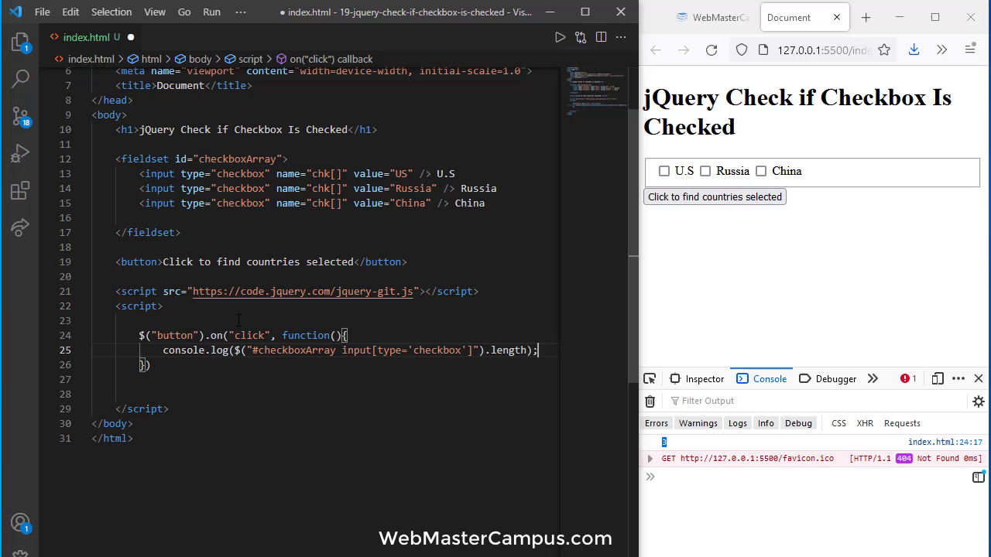
click(711, 50)
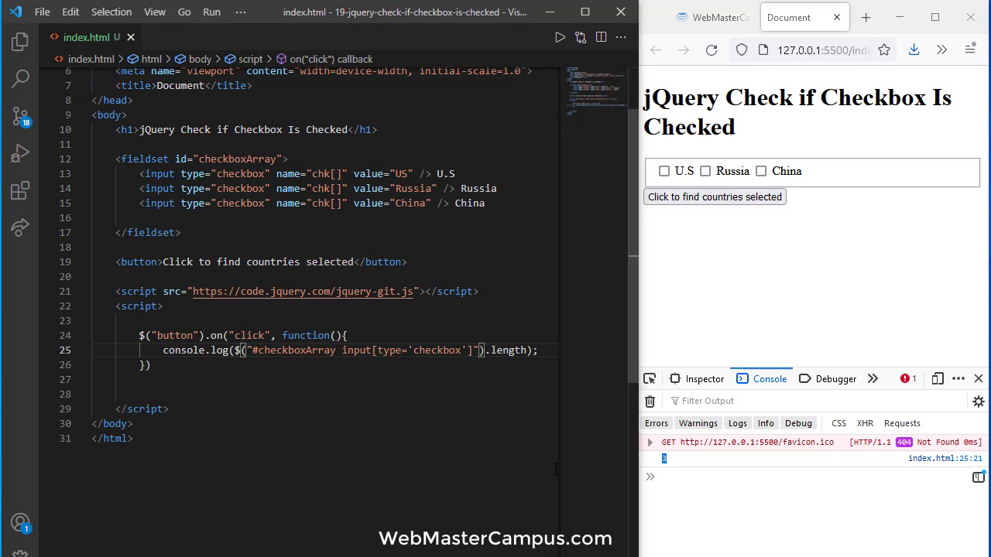
Add :checked to the selector and log the count with no countries ticked.
text(:checked)
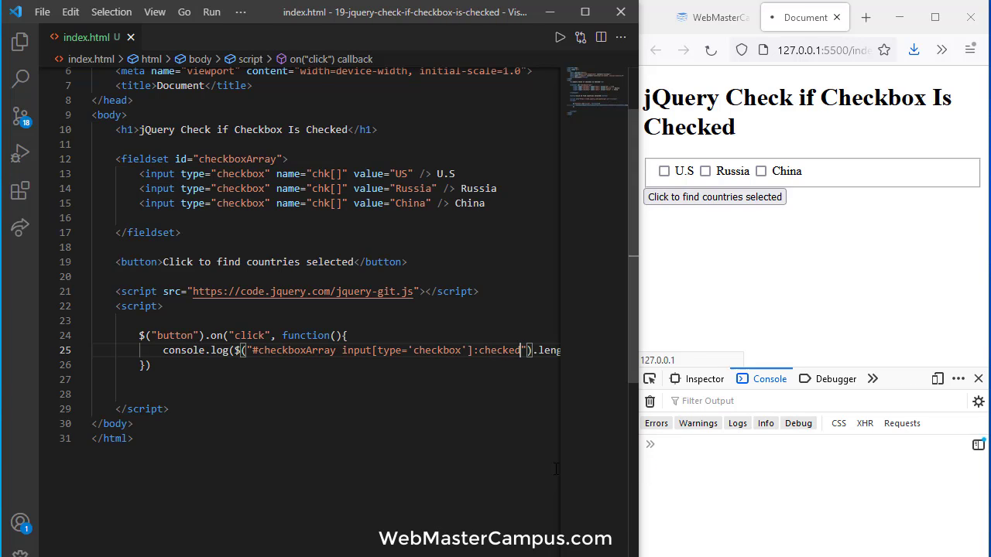
click(711, 49)
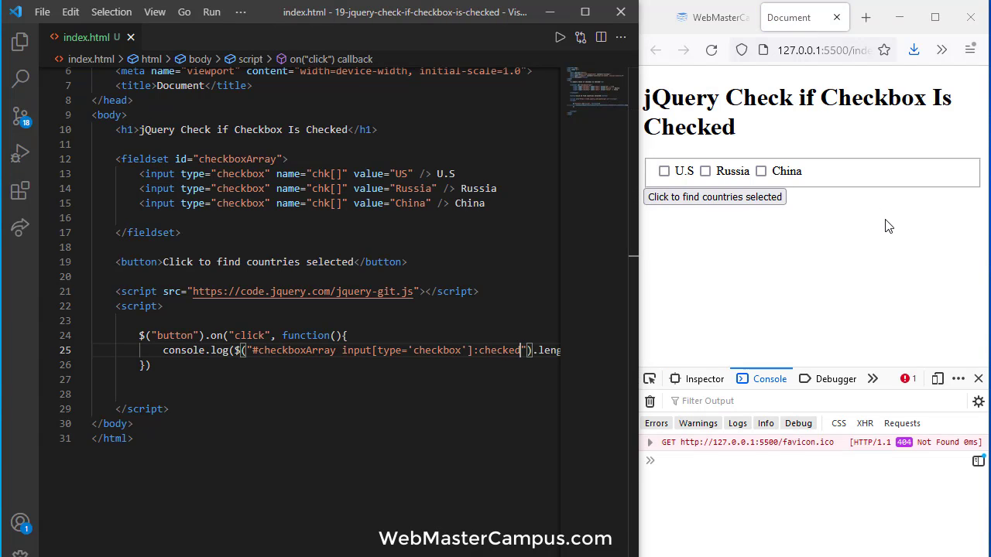
click(714, 197)
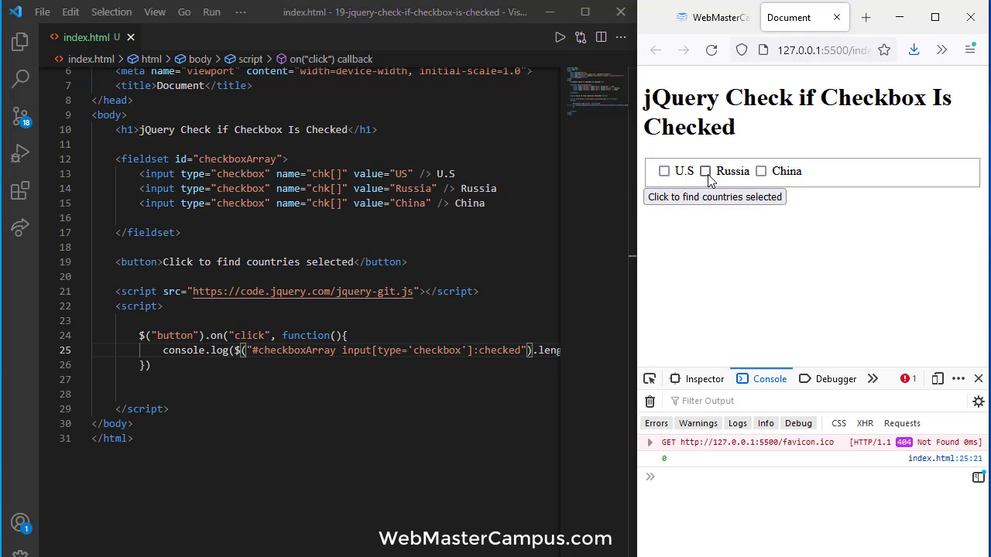
Tick Russia and China, log the checked count, then select #checkboxArray to drop it from the selector.
click(706, 170)
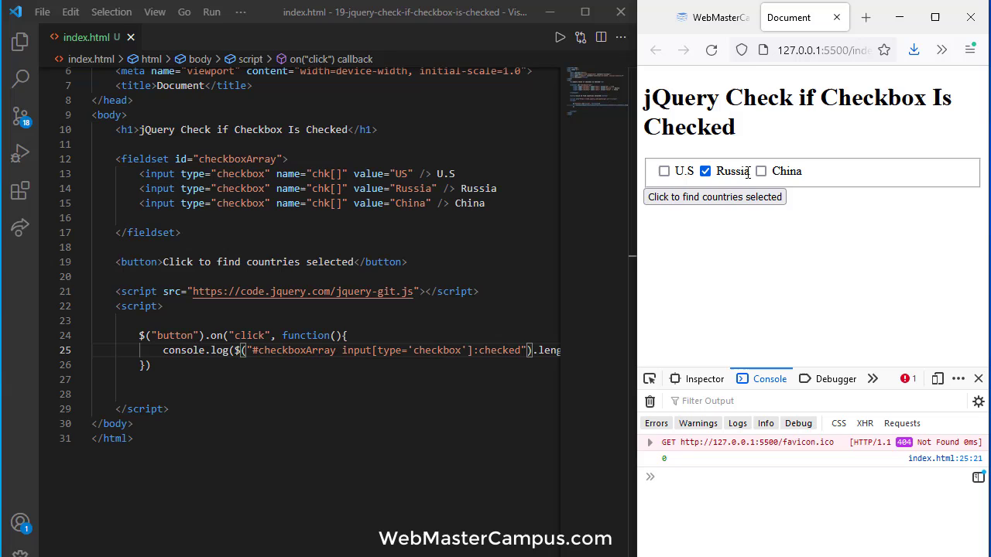
click(760, 170)
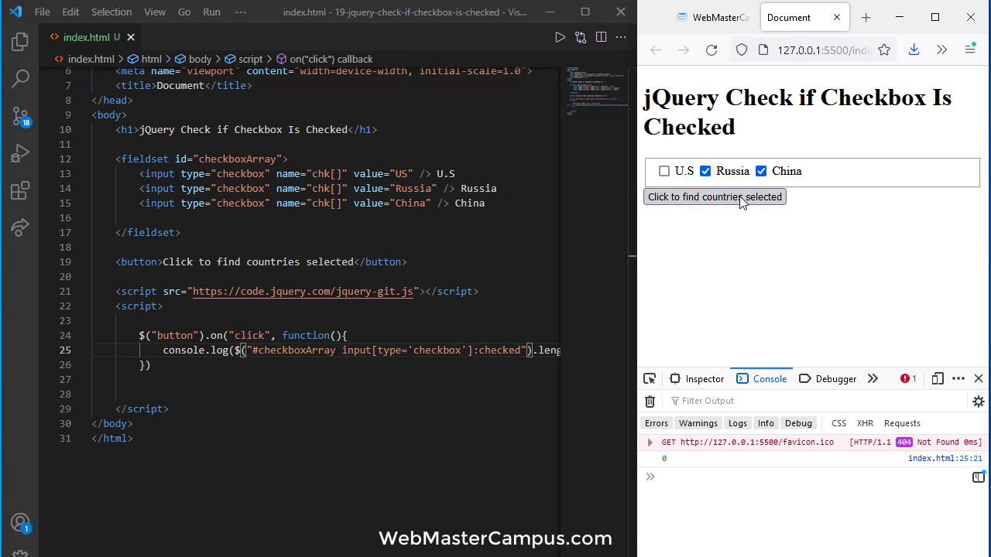
click(714, 197)
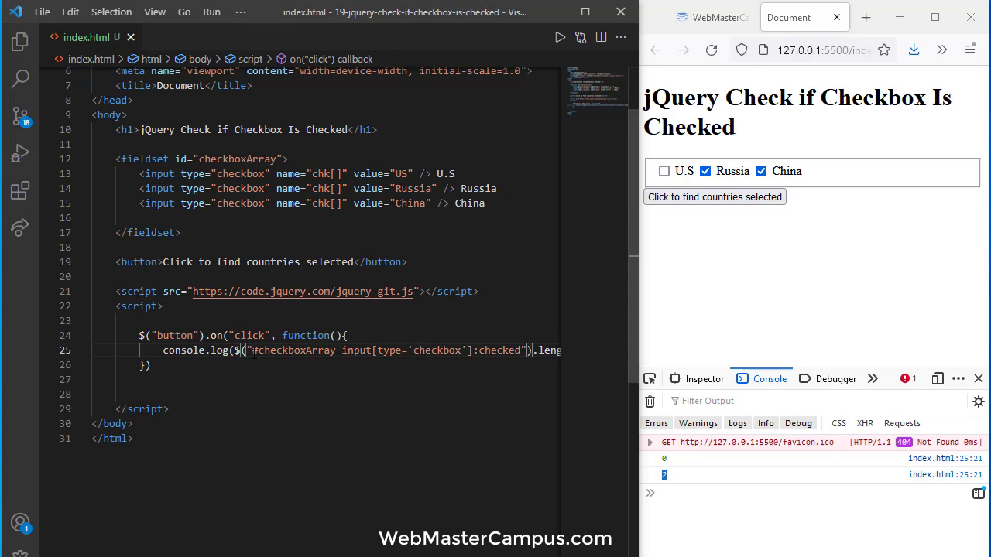
double_click(294, 350)
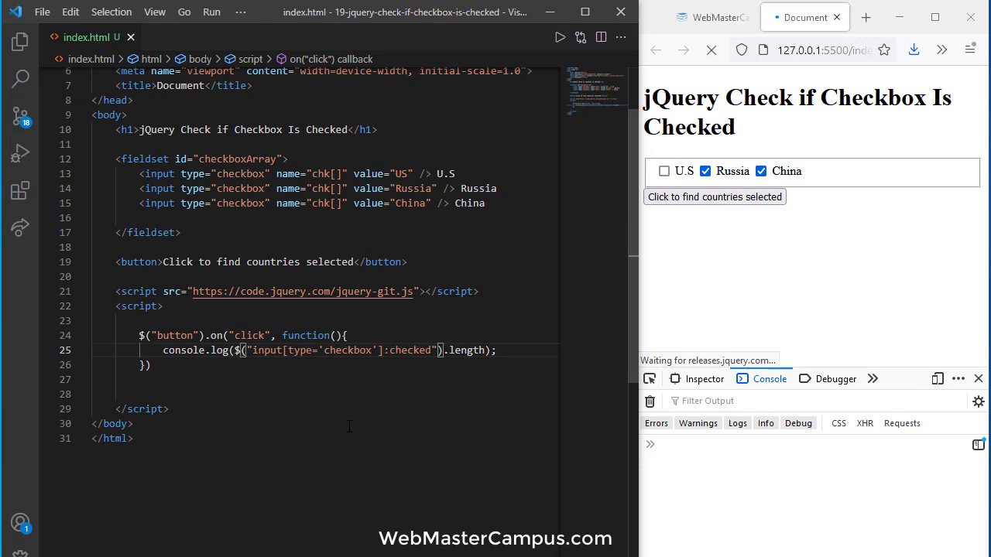
In Firefox, log the checked-country count of 2 for Russia and China to the console.
click(711, 49)
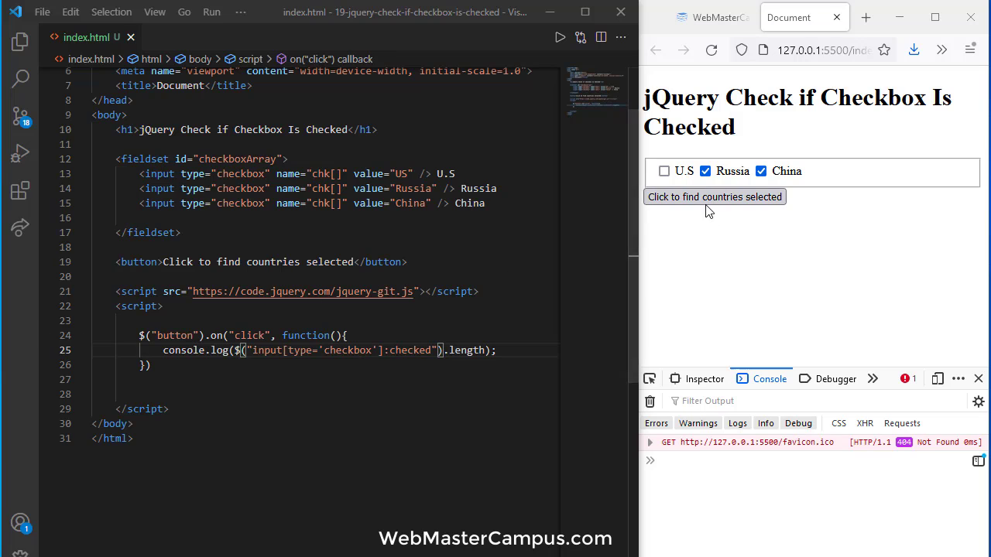
click(714, 197)
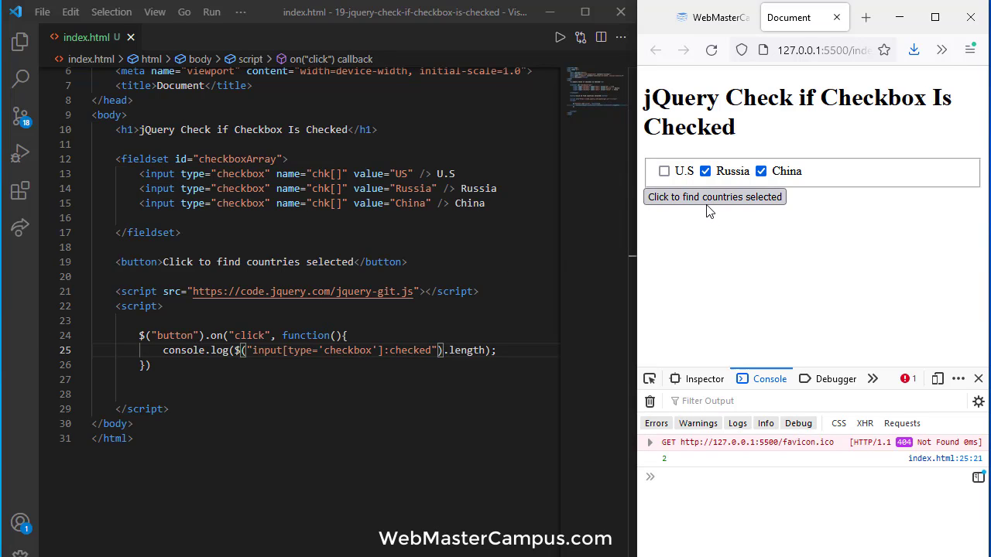
double_click(257, 350)
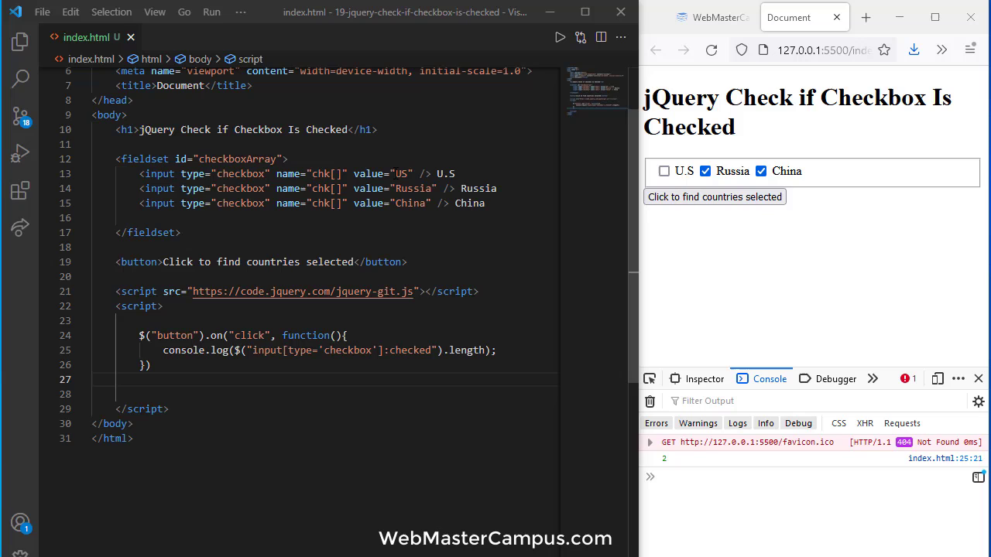
Add an .each loop logging this.value for checked boxes, then log 2, Russia and China in Firefox.
drag(242, 350, 415, 350)
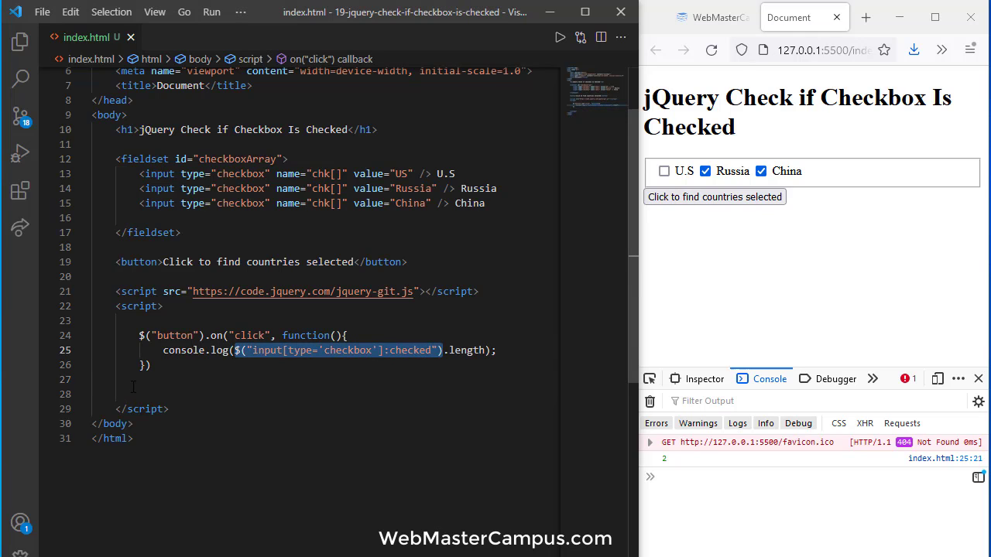
text($("input[type='checkbox']:checked"))
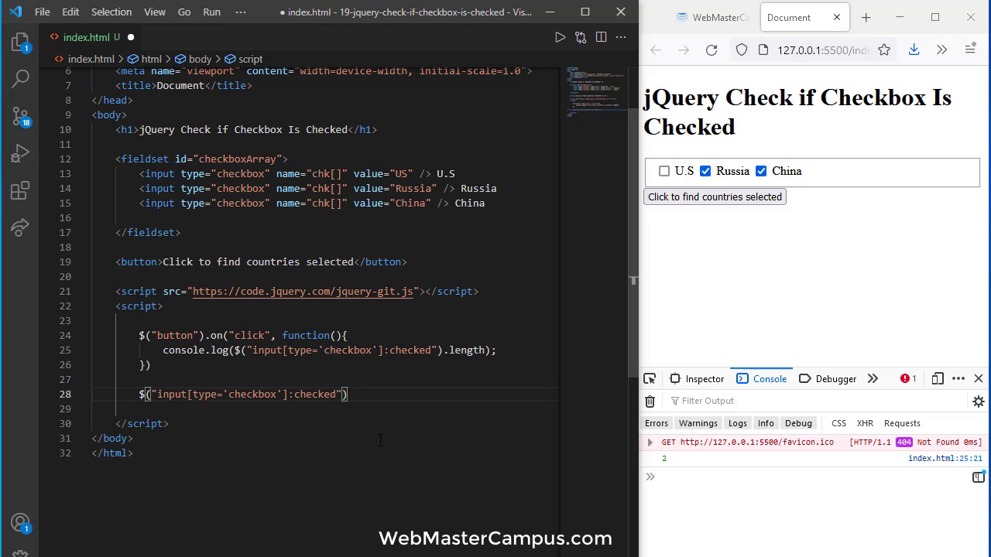
text(.each())
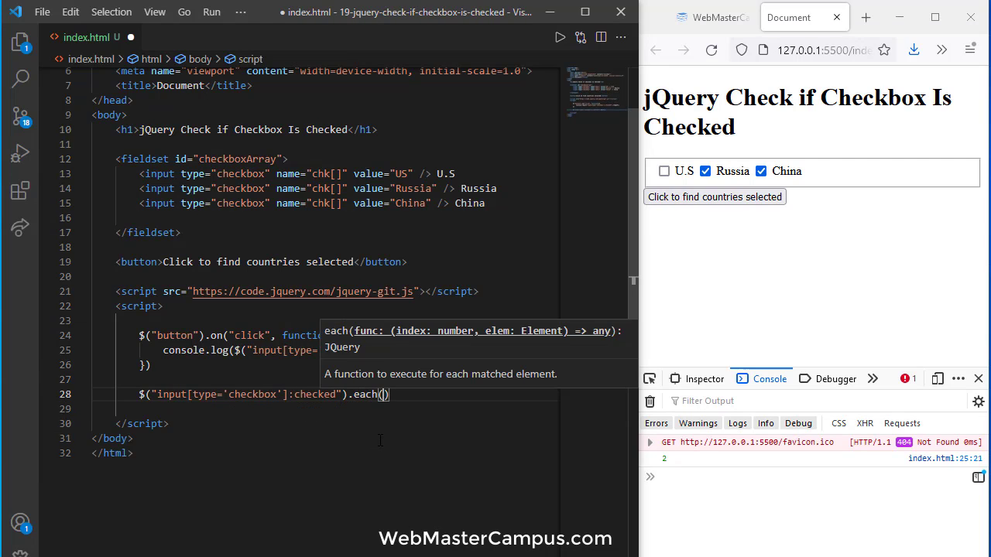
text(function()
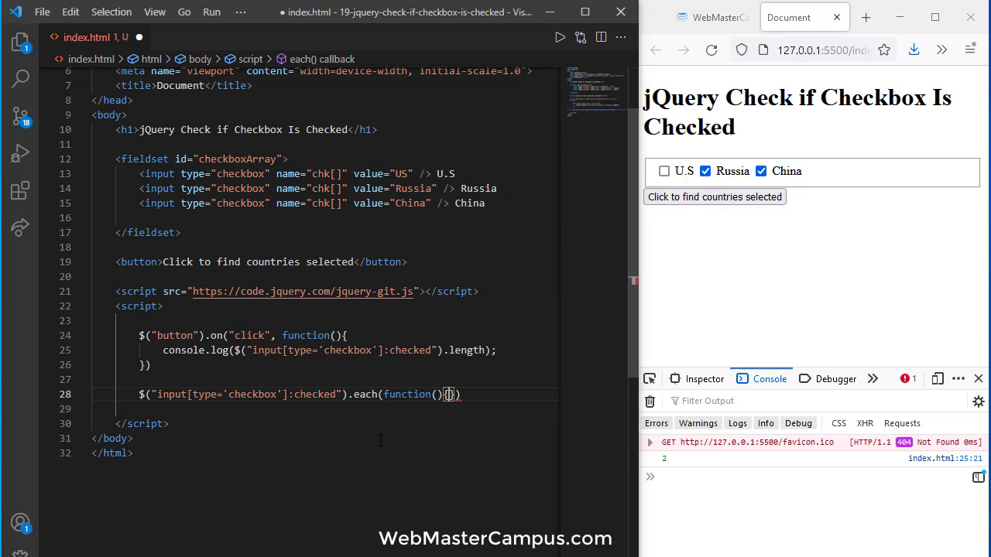
text(consl)
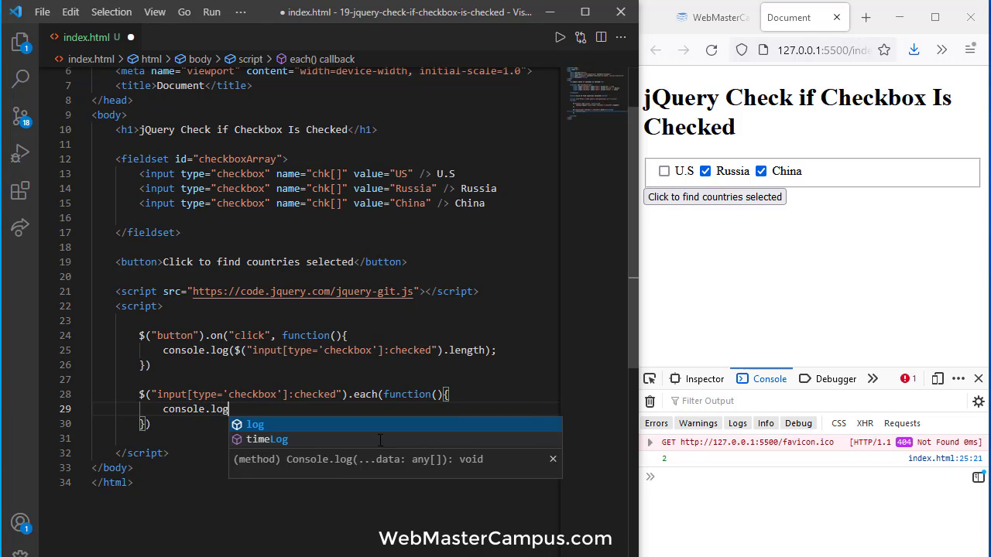
text((this.value);)
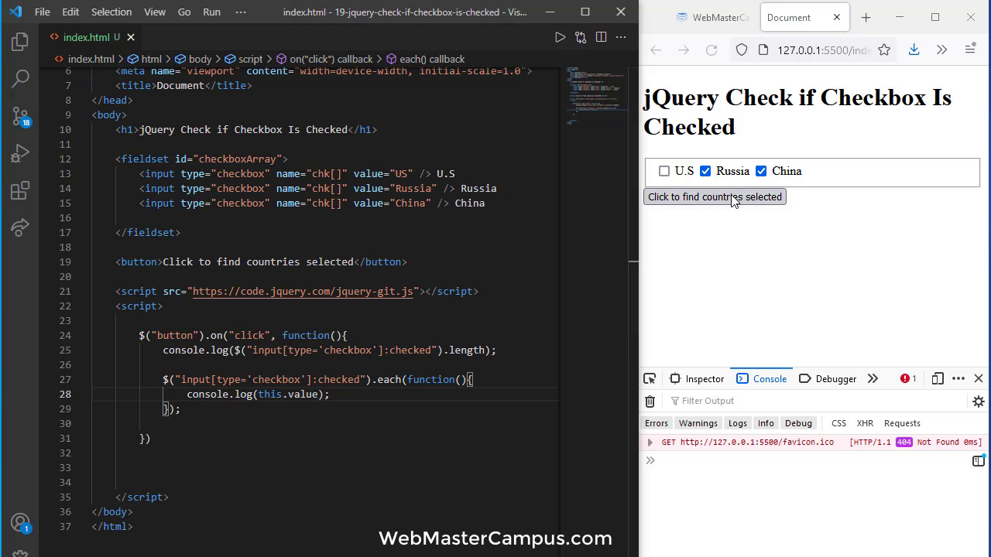
click(714, 197)
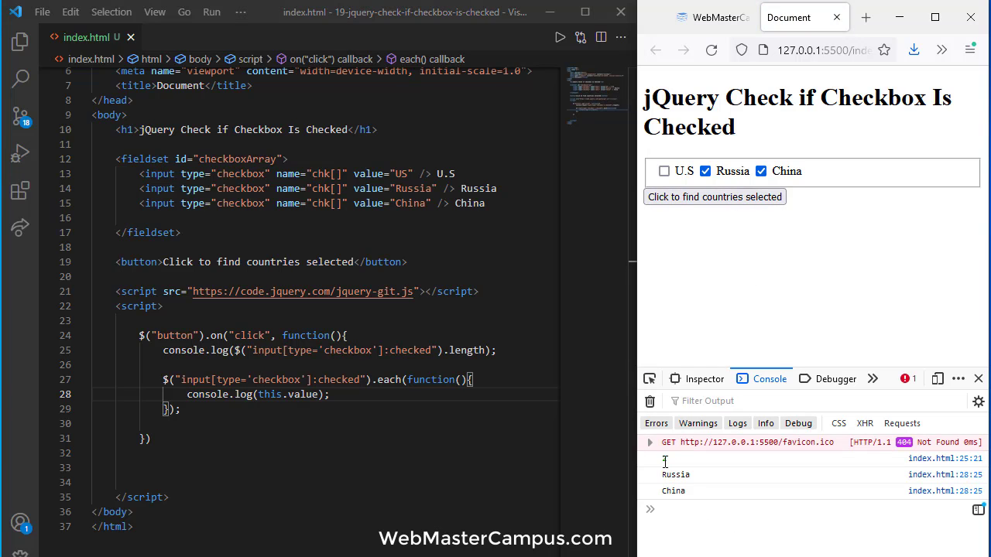